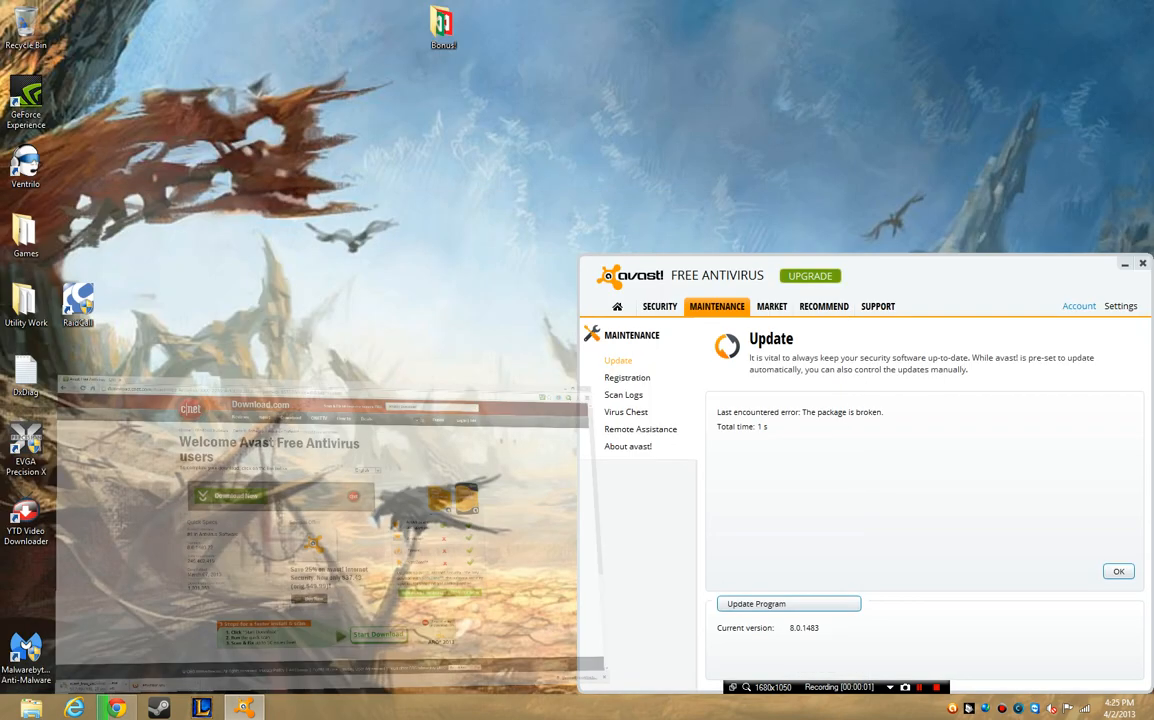
# Step: Browse Registration, Scan Logs and Virus Chest, then view the update page showing definitions 130401-1
pyautogui.click(627, 377)
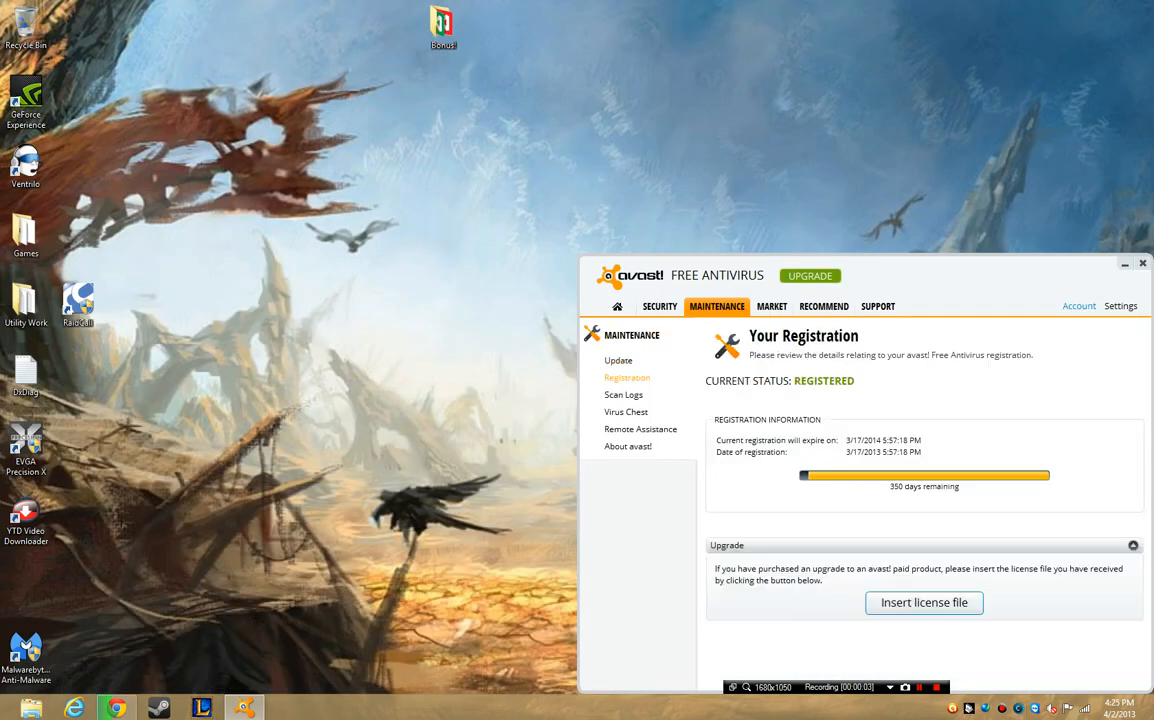
pyautogui.click(623, 394)
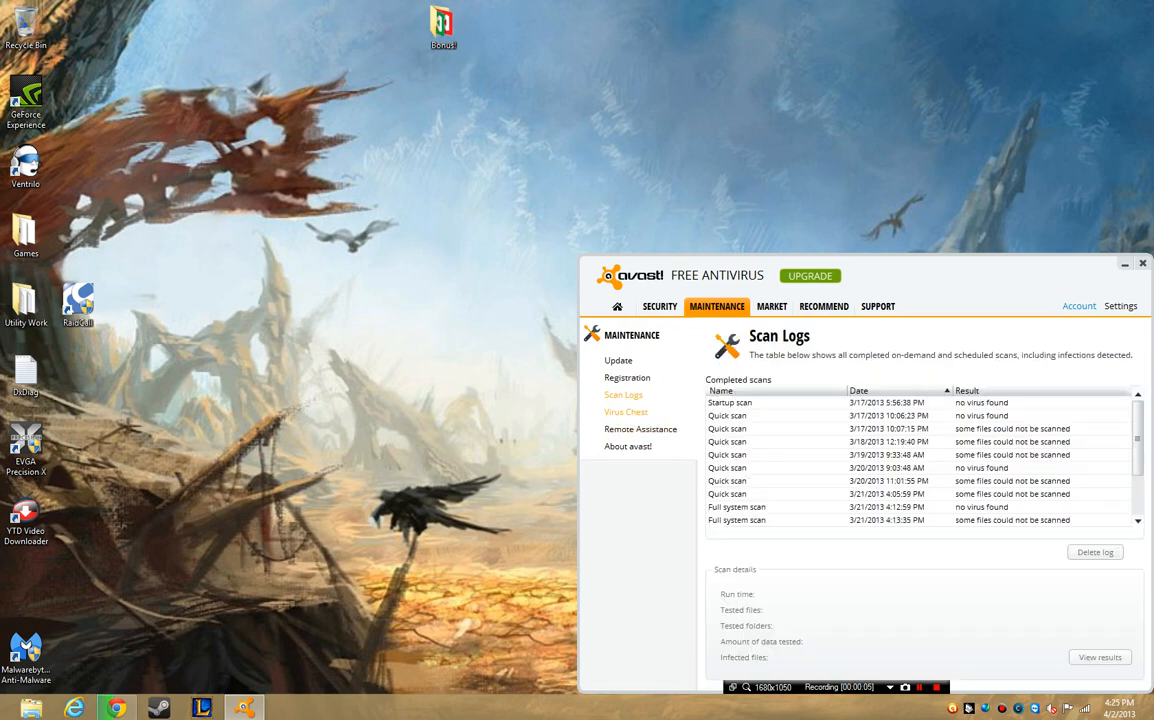
pyautogui.click(626, 412)
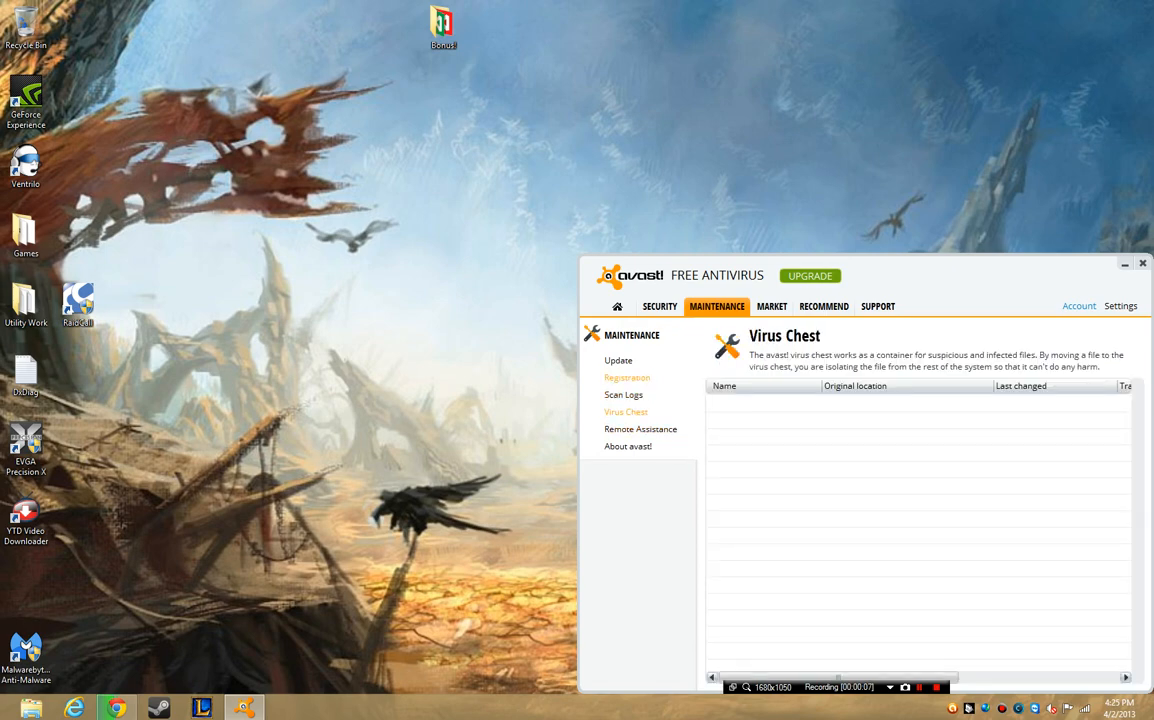
pyautogui.click(627, 377)
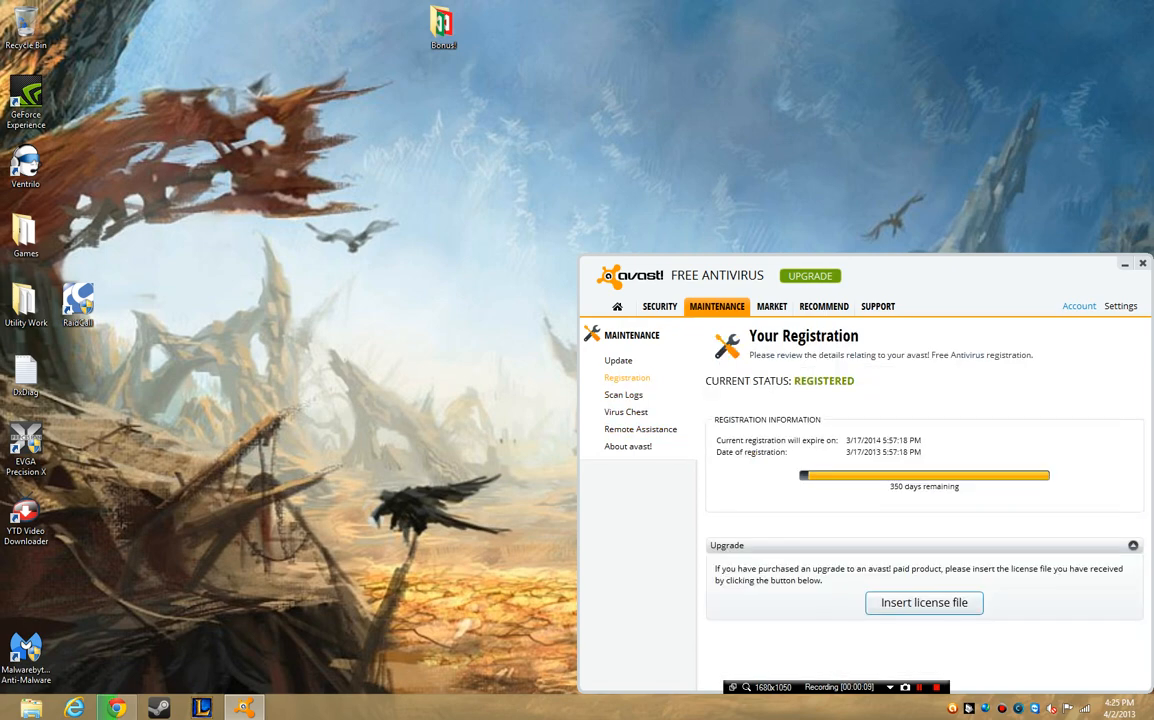
pyautogui.click(618, 360)
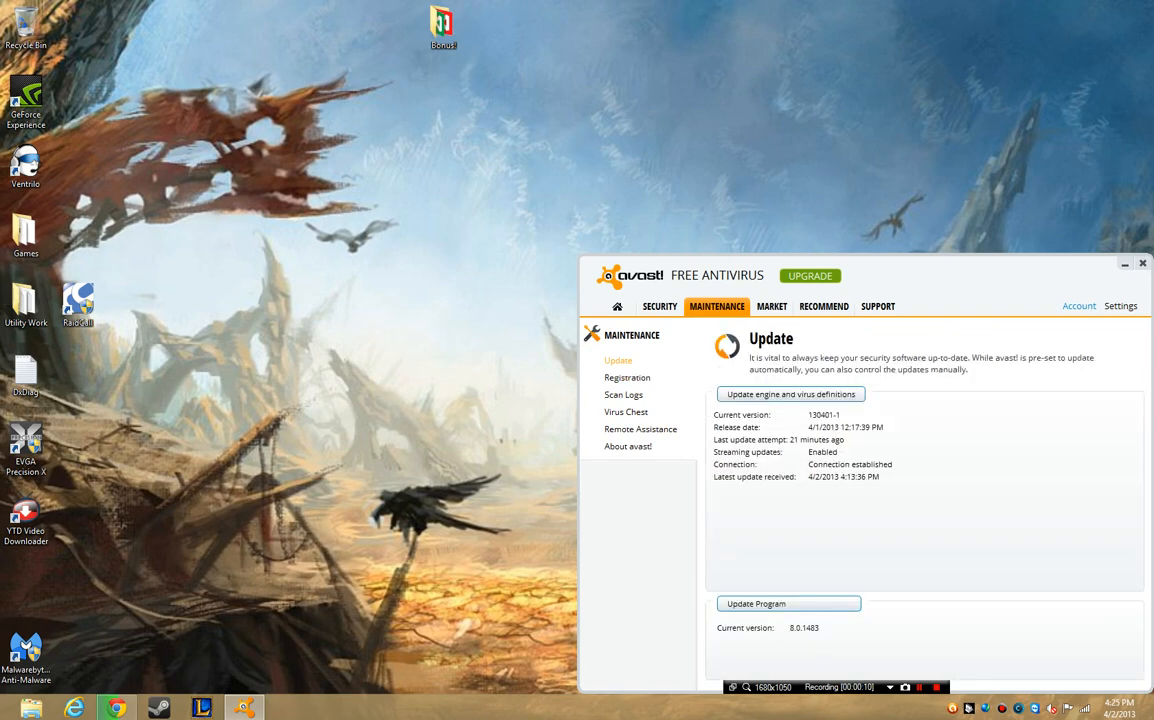
pyautogui.click(789, 393)
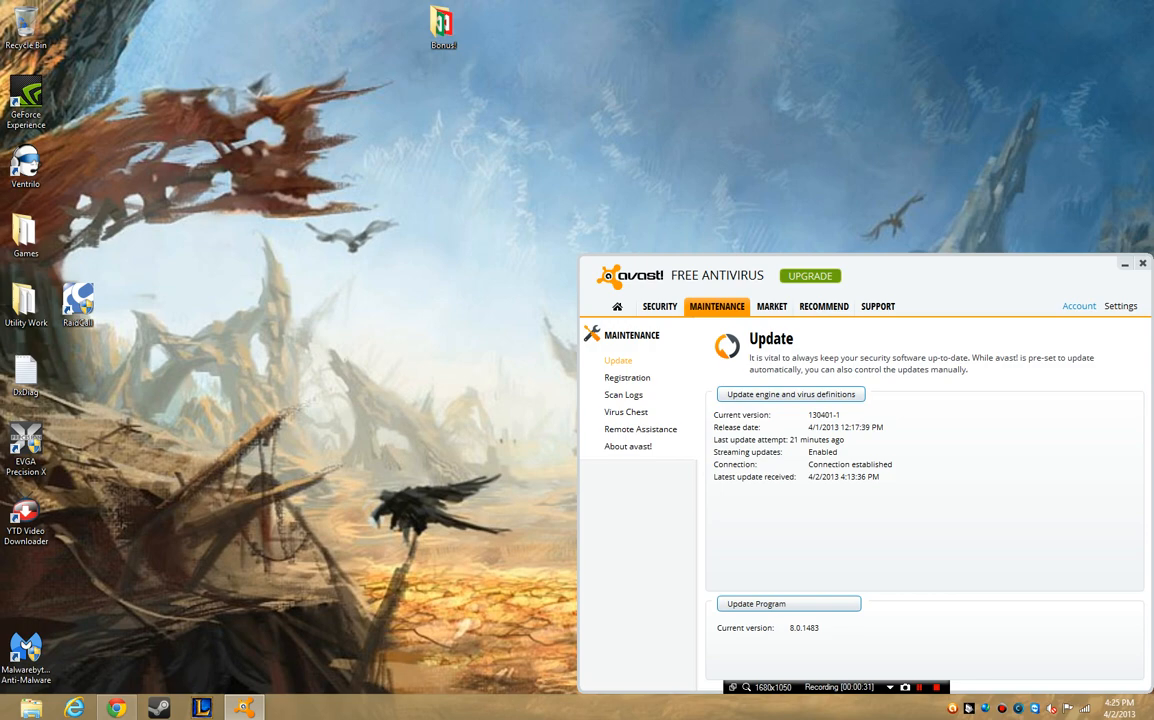
# Step: View Registration and Virus Chest, then About avast! showing version 8.0.1483 and definitions 130401-1
pyautogui.click(627, 377)
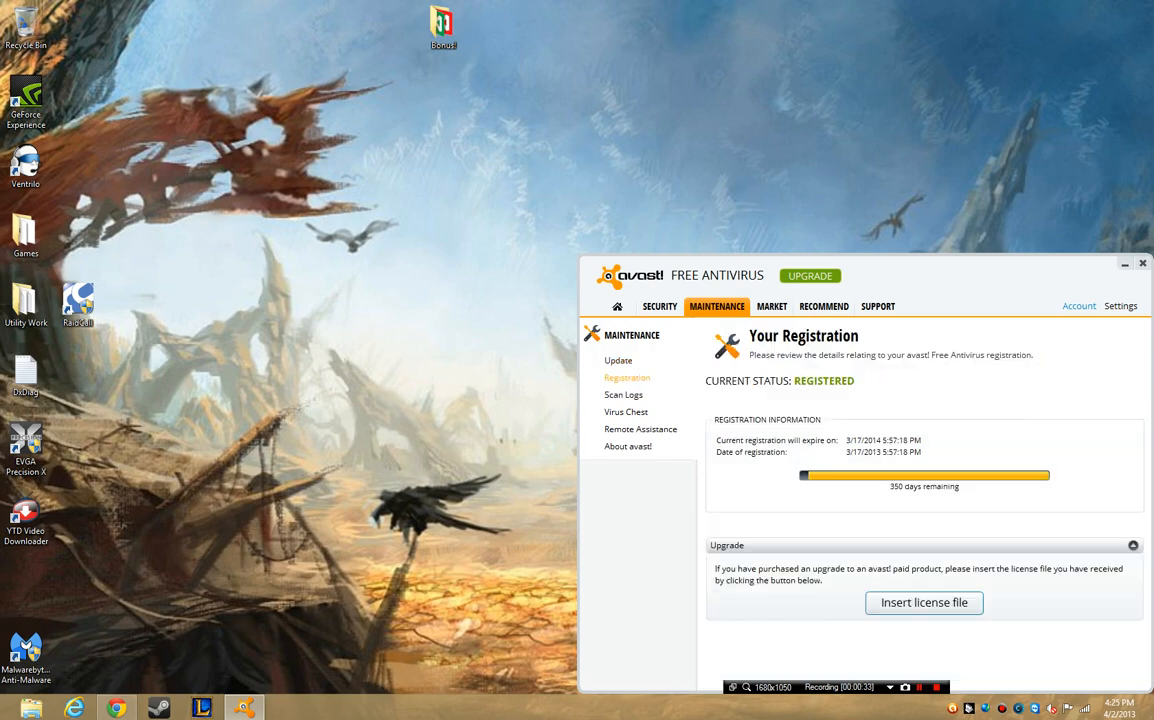
pyautogui.click(625, 411)
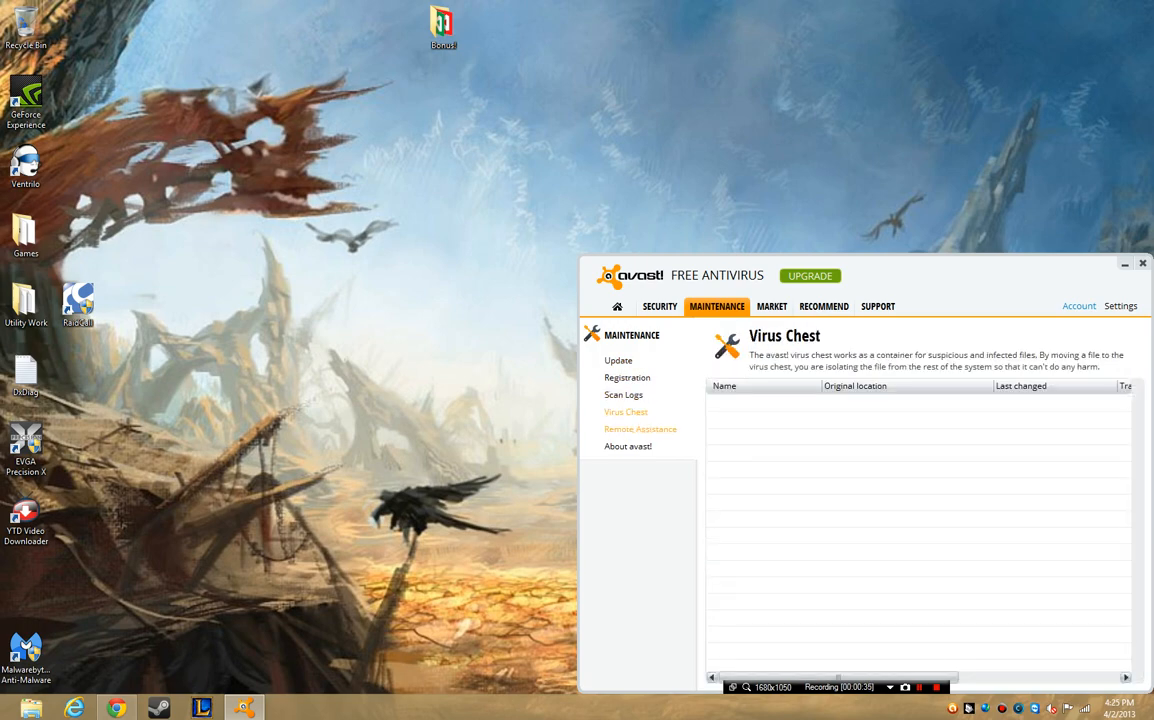
pyautogui.click(628, 446)
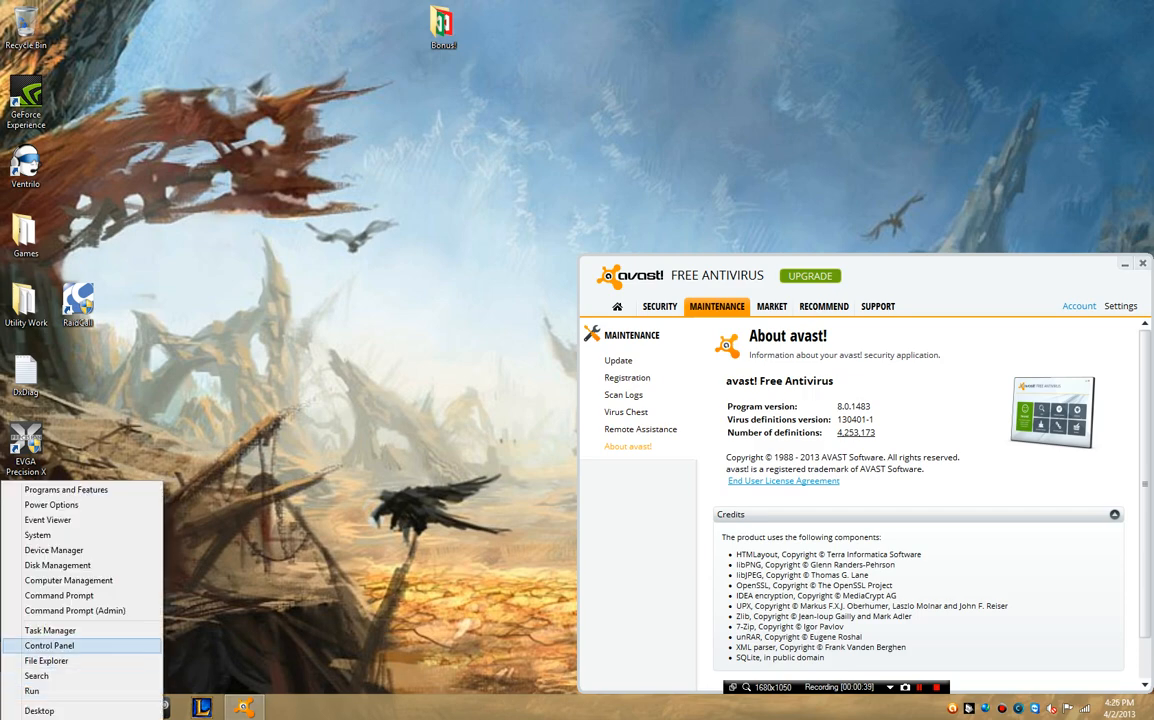
# Step: Repair avast! Free Antivirus from Control Panel's program list and open the failure log
pyautogui.click(49, 645)
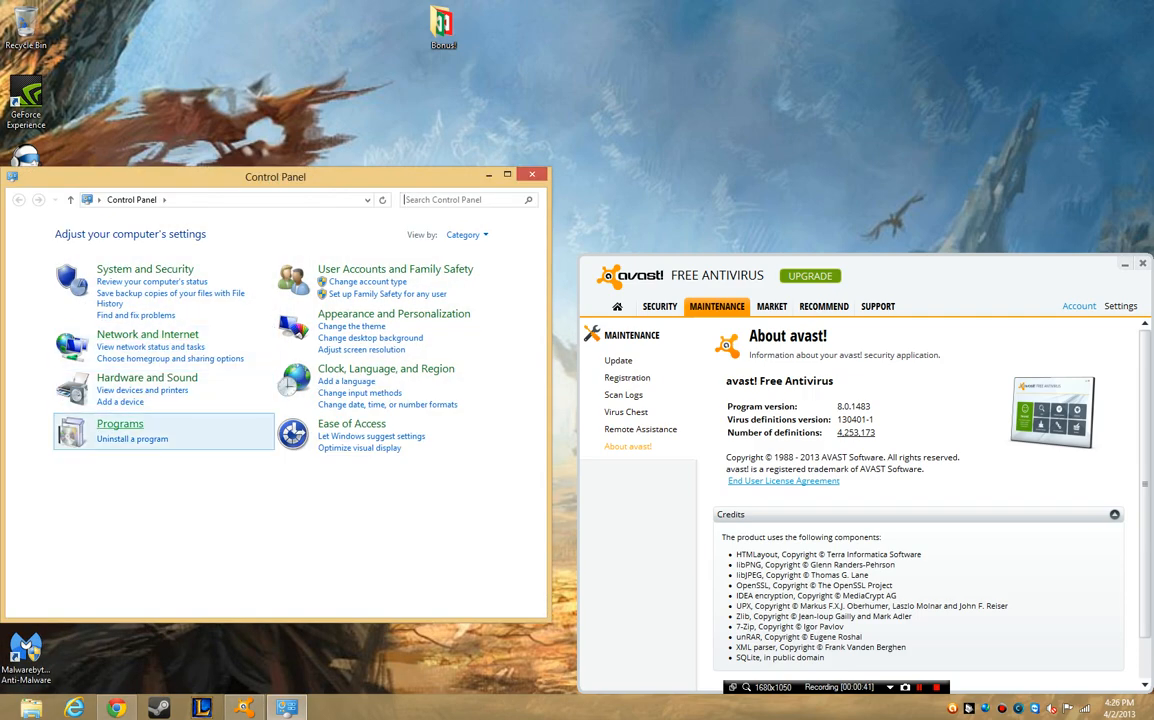
pyautogui.click(132, 438)
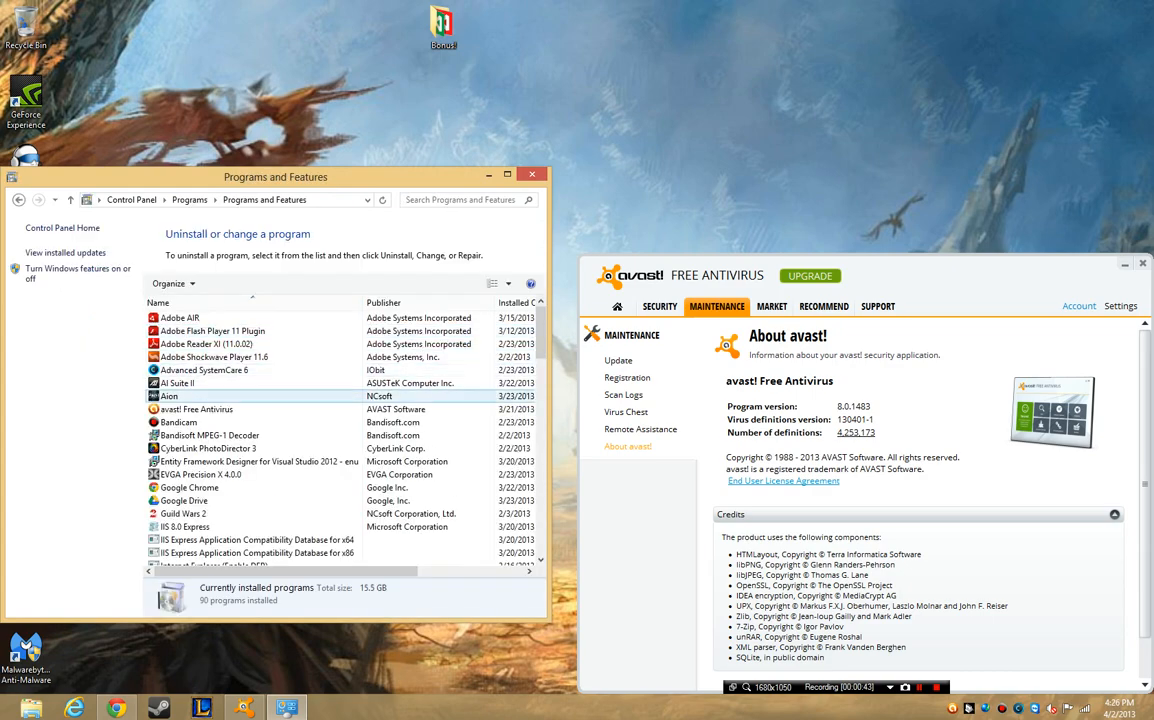
pyautogui.click(196, 409)
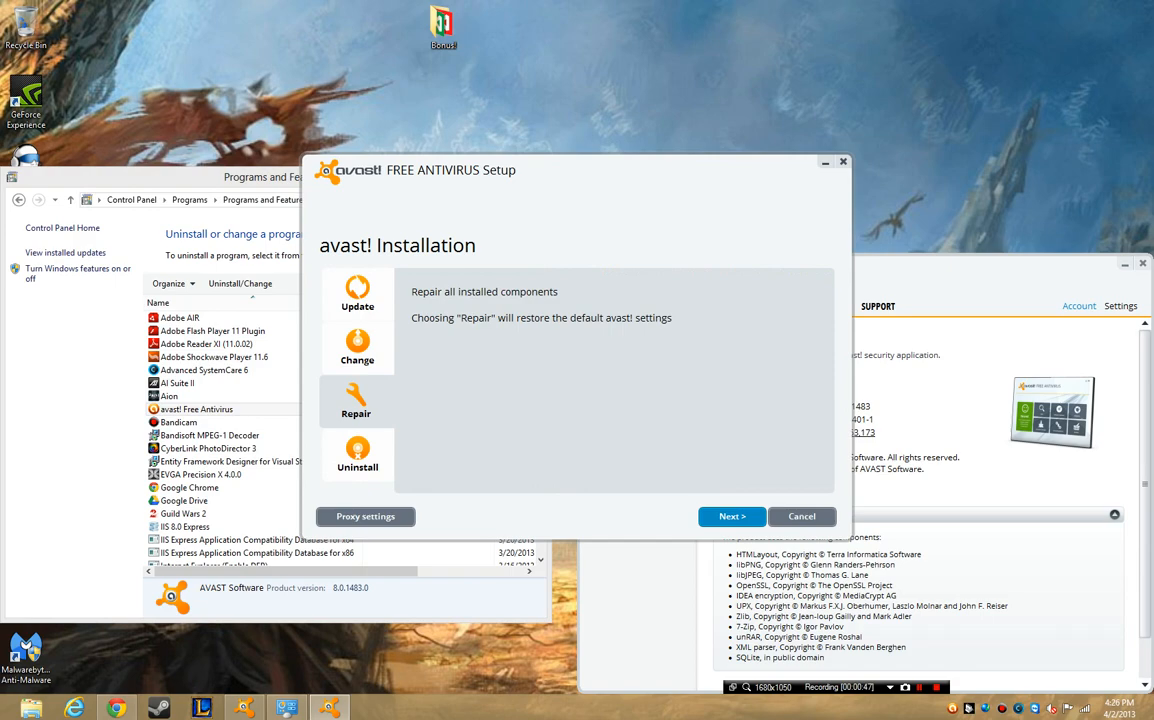
pyautogui.click(731, 516)
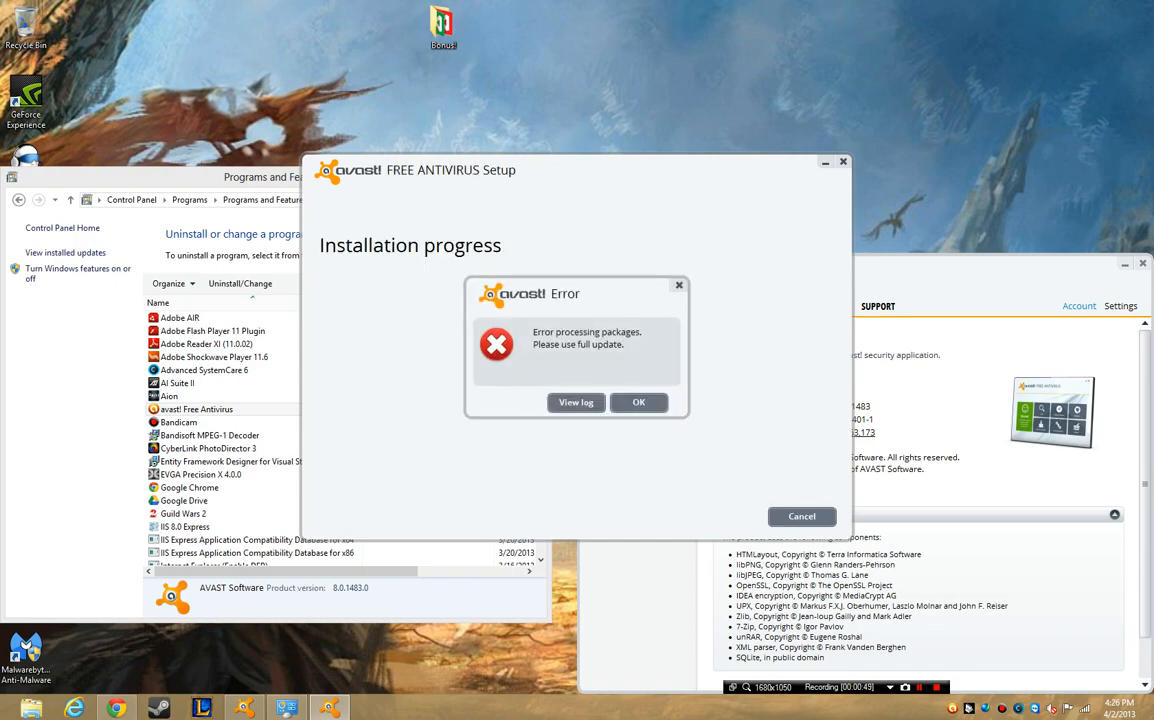
pyautogui.click(575, 402)
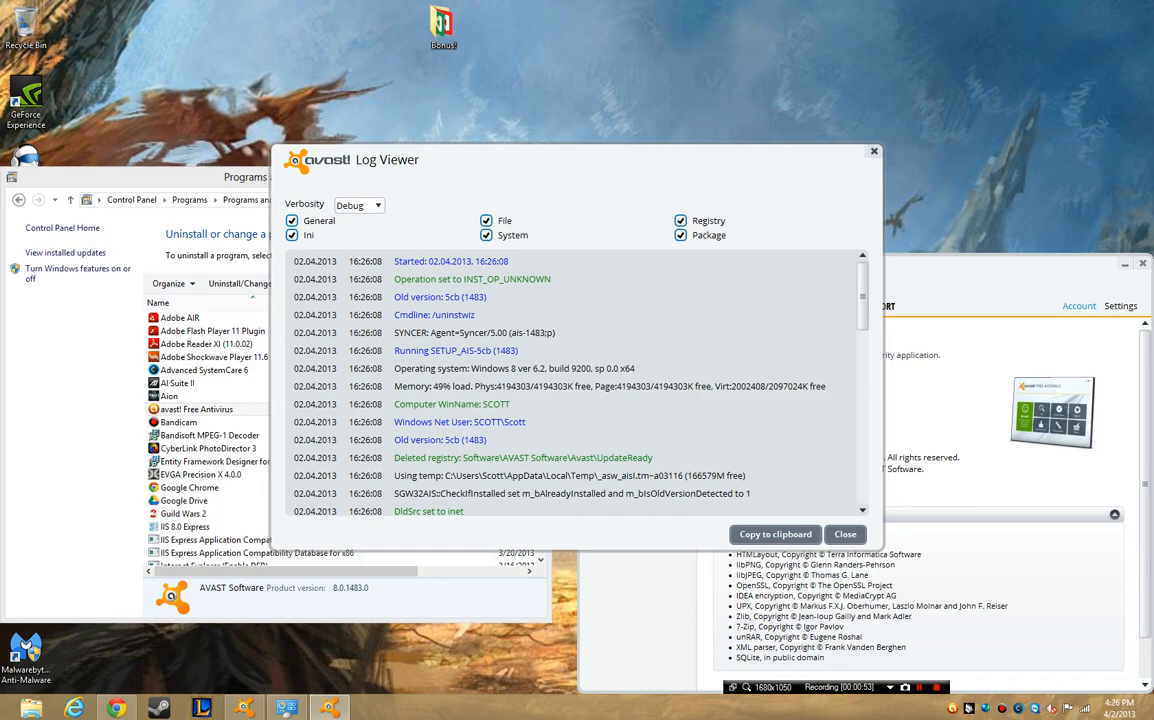
# Step: Scroll the avast! Log Viewer to the failed package-update entries, then close it
pyautogui.scroll(-3)
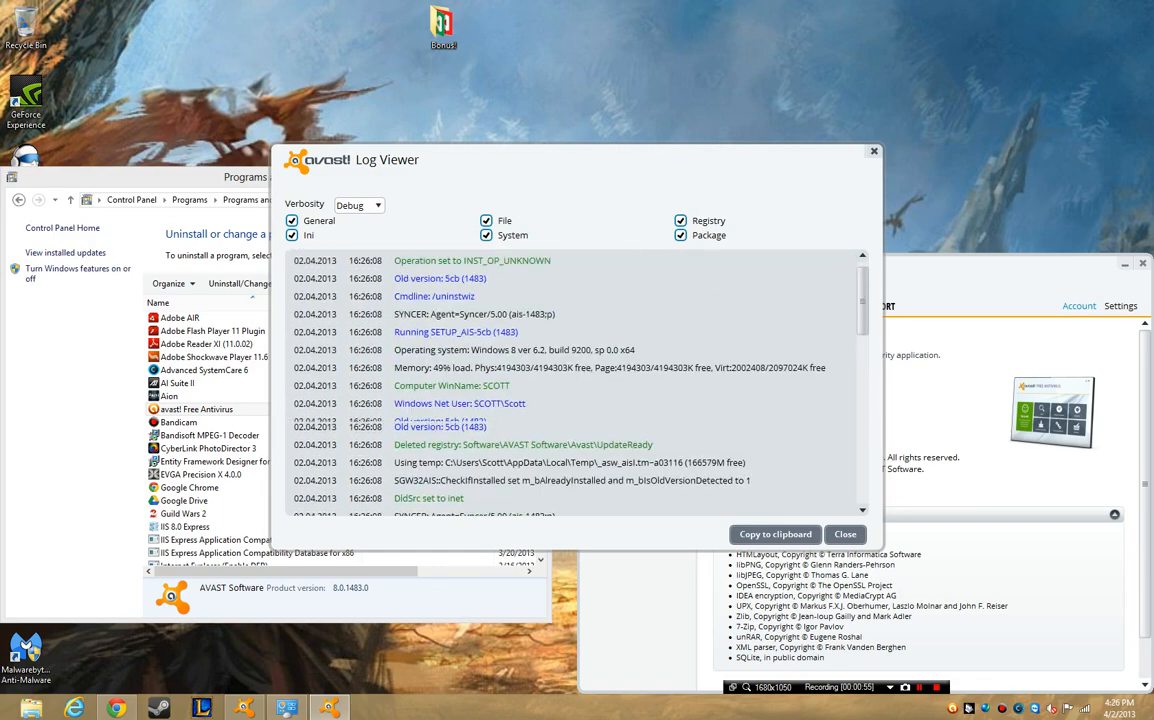
pyautogui.scroll(-3)
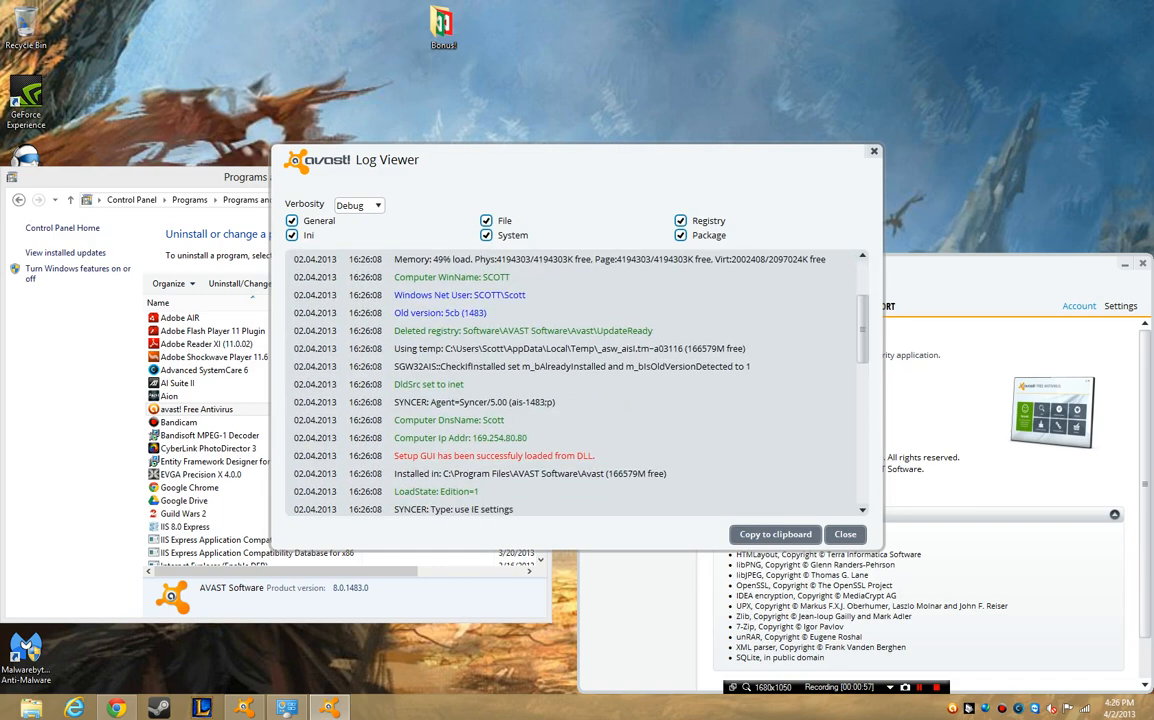
pyautogui.scroll(-3)
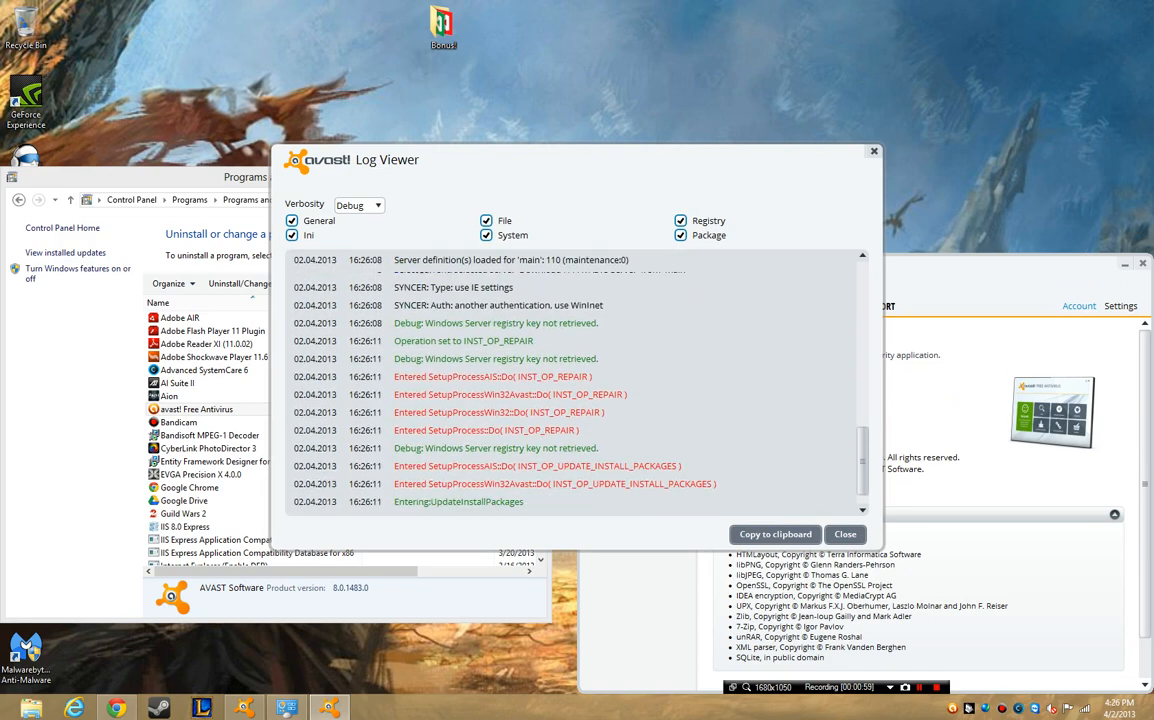
pyautogui.scroll(-3)
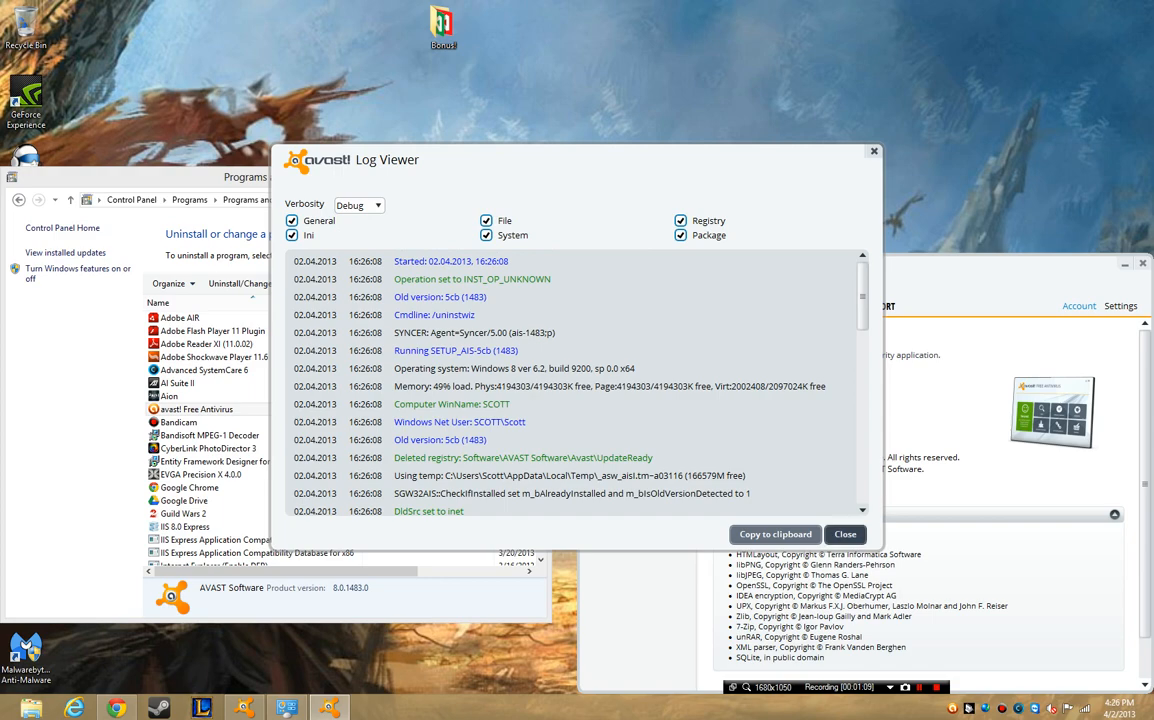
pyautogui.click(845, 533)
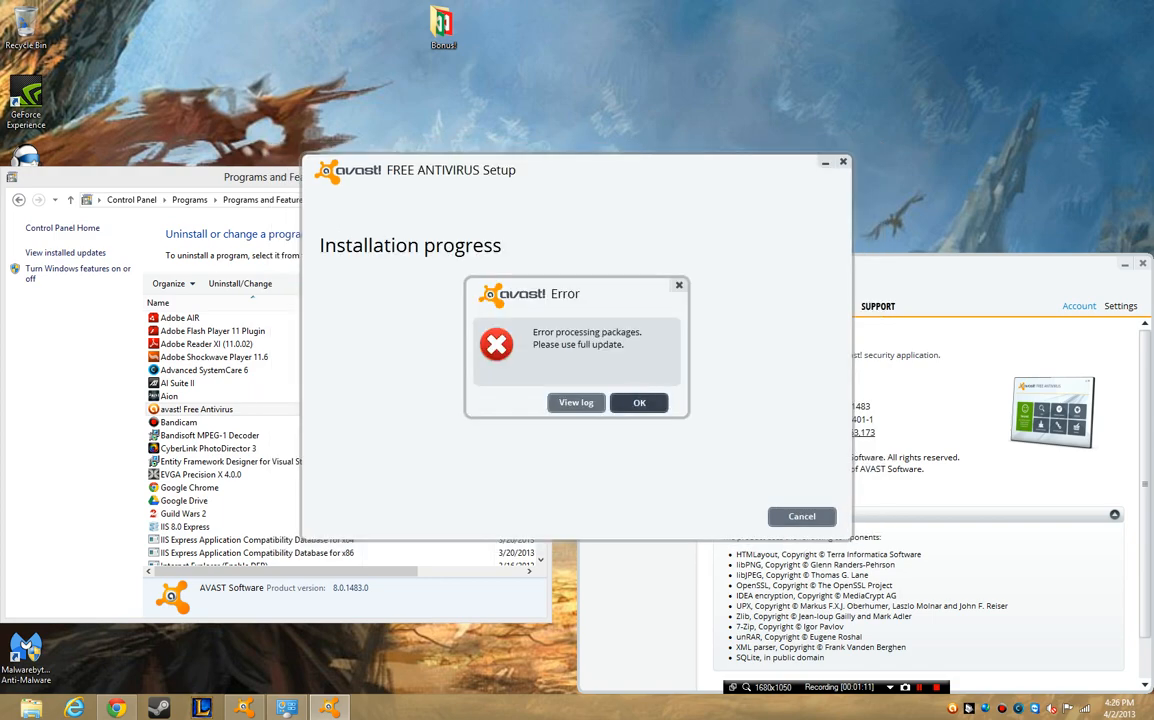
# Step: Acknowledge the 'Error processing packages' message and close the Advanced SystemCare window
pyautogui.click(639, 402)
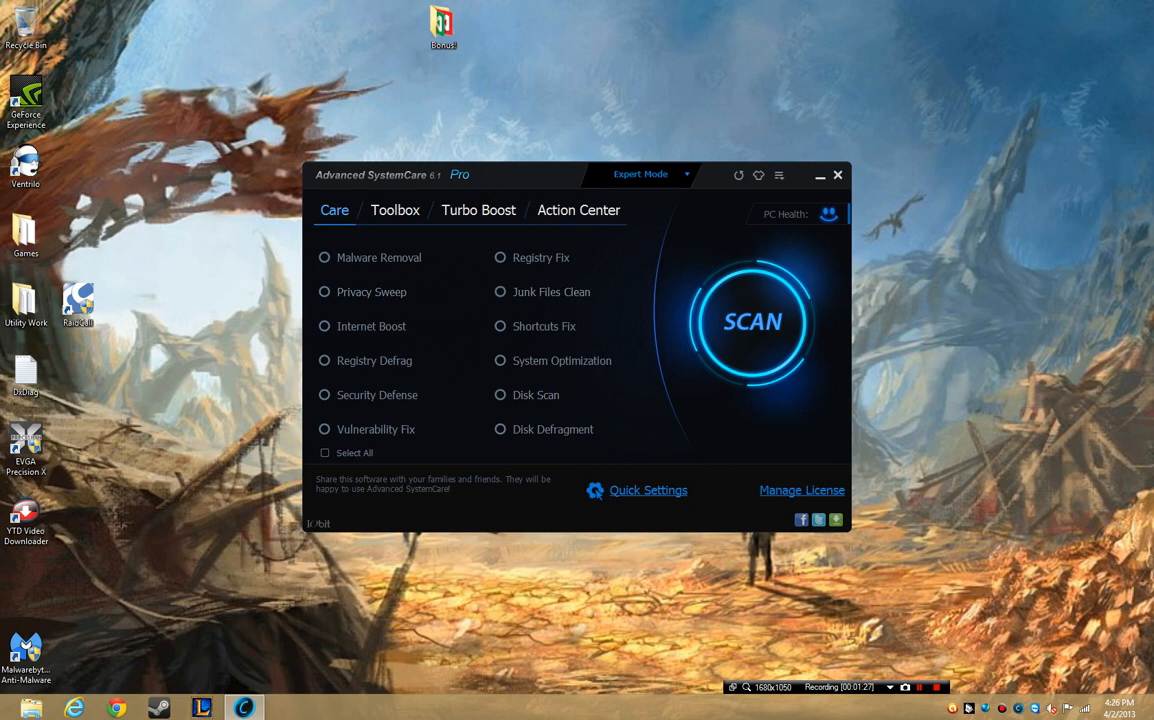
pyautogui.click(838, 175)
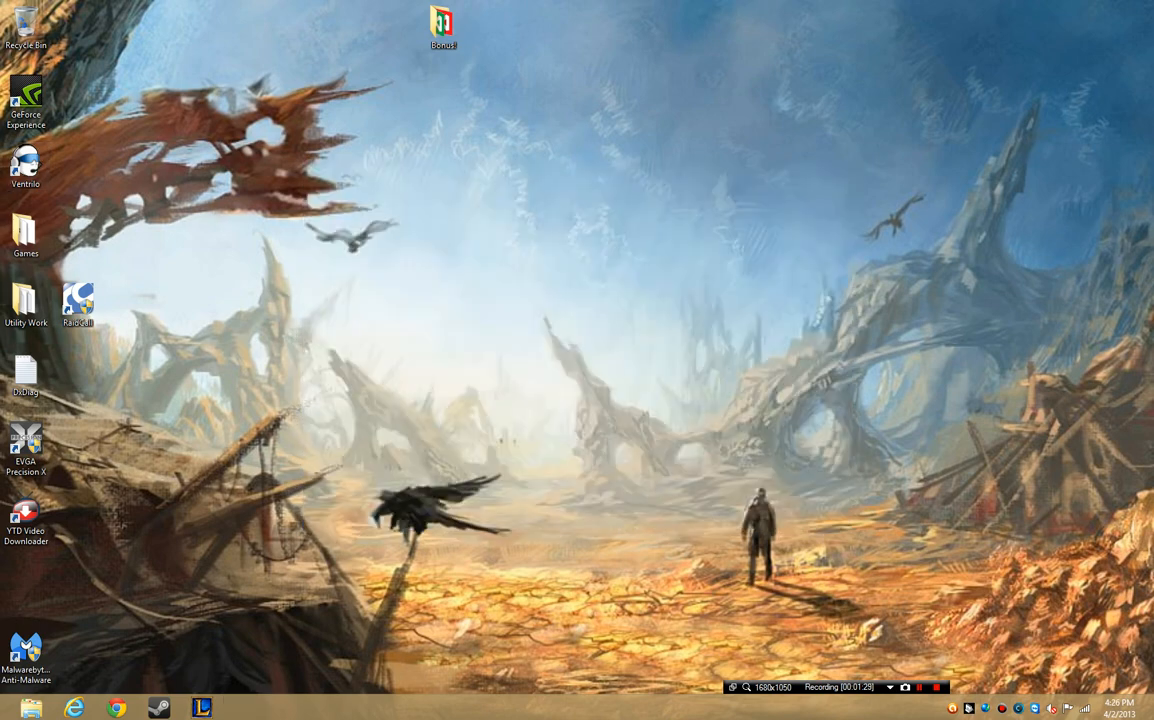